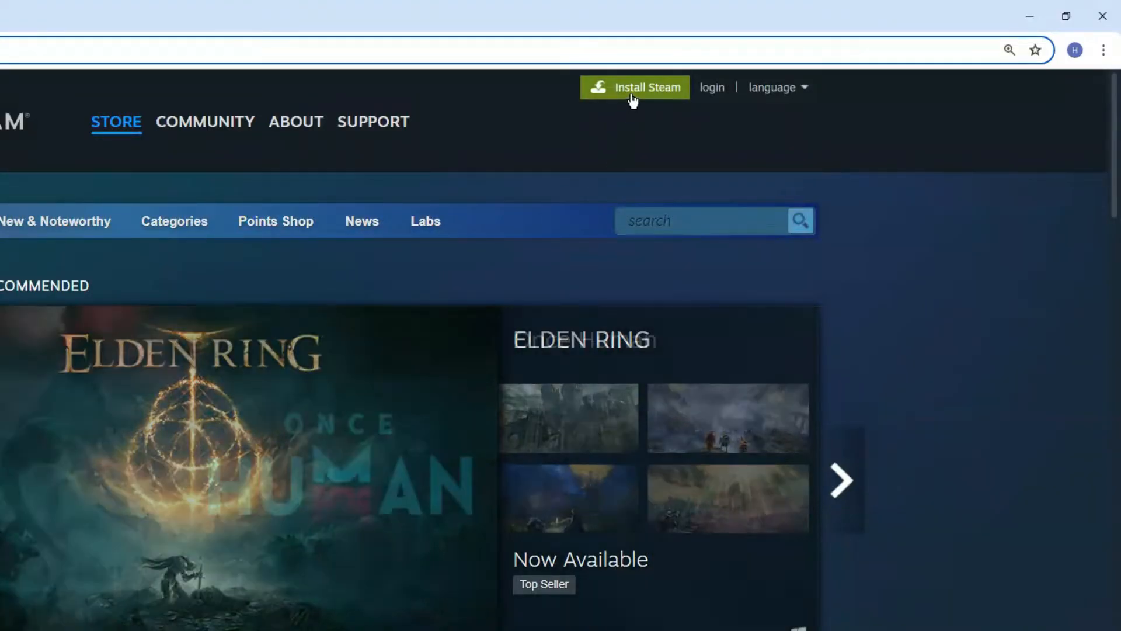
- Download the Steam desktop app via the store's Install Steam button
{"action": "left_click", "coordinate": [296, 121]}
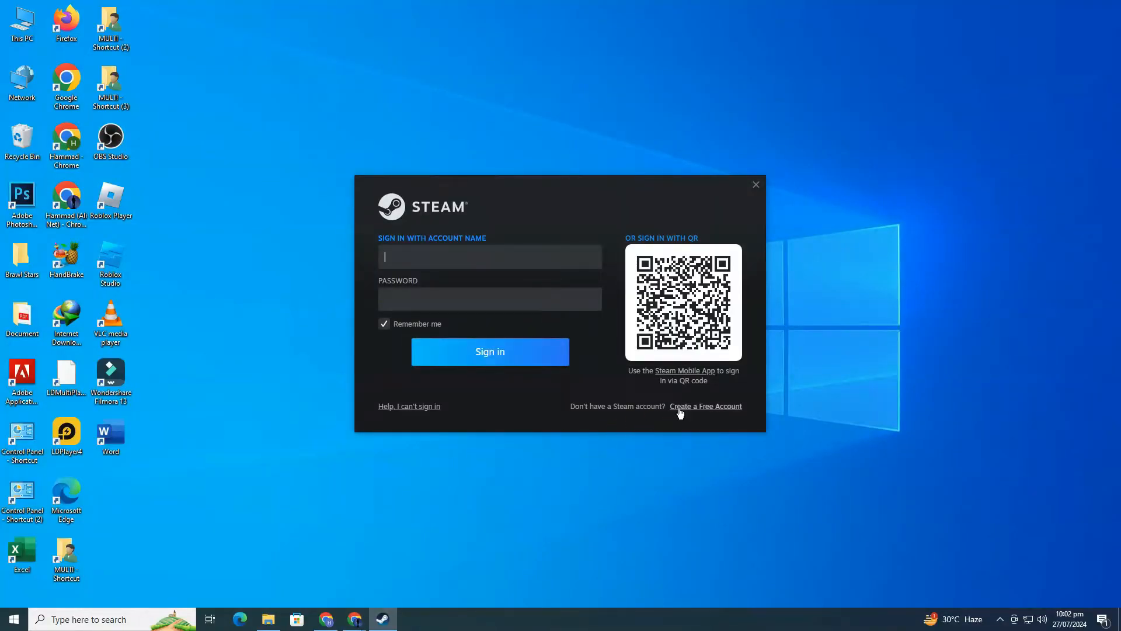
- Open the 'Create a Free Account' form from the Steam sign-in window
{"action": "left_click", "coordinate": [705, 406]}
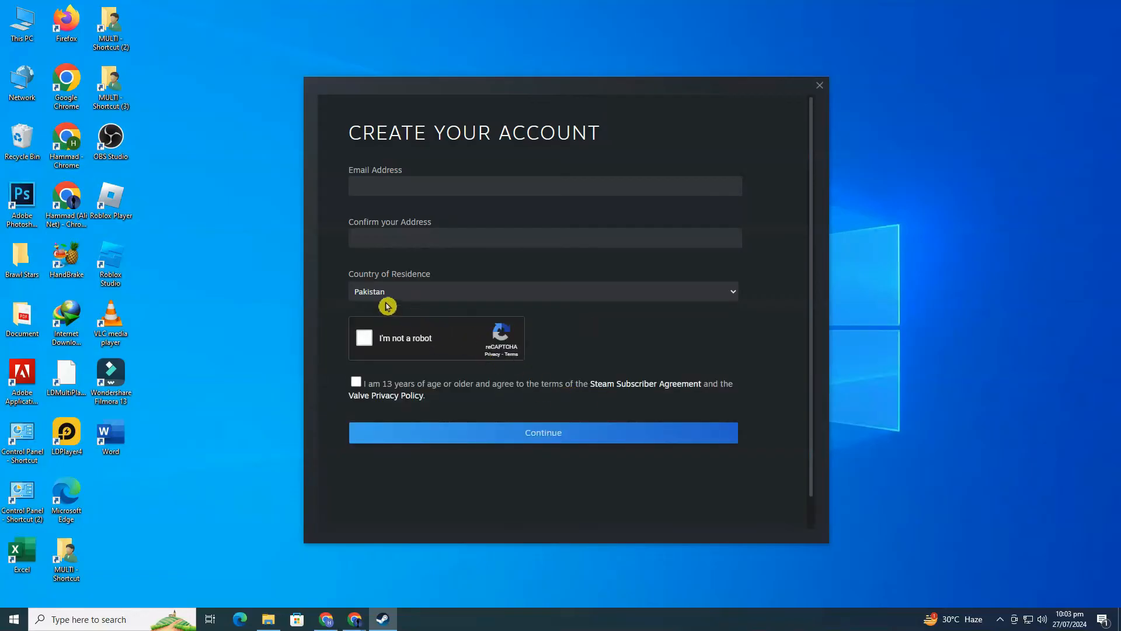
{"action": "mouse_move", "coordinate": [595, 391]}
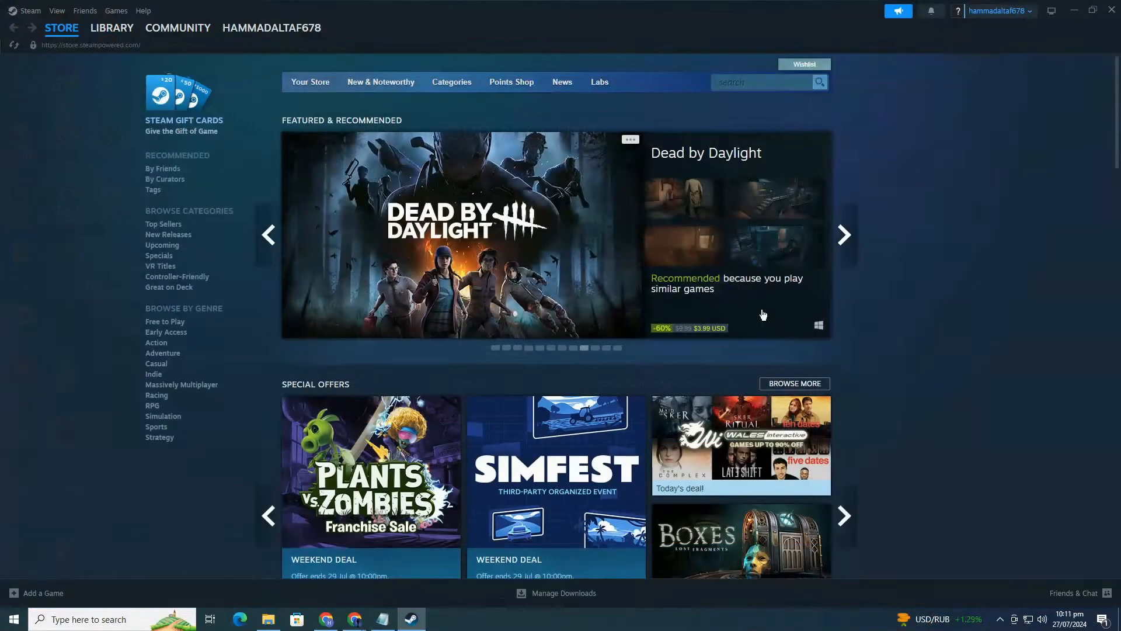
{"action": "mouse_move", "coordinate": [912, 347]}
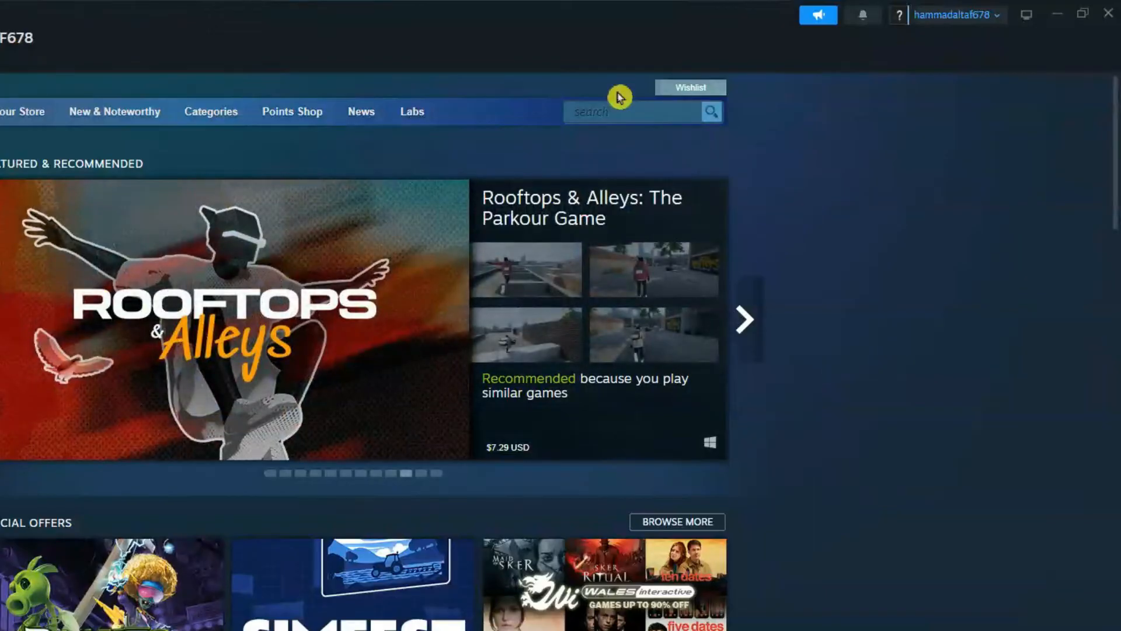
- Search the Steam store for 'cha' to find Chained Together
{"action": "type", "text": "cha"}
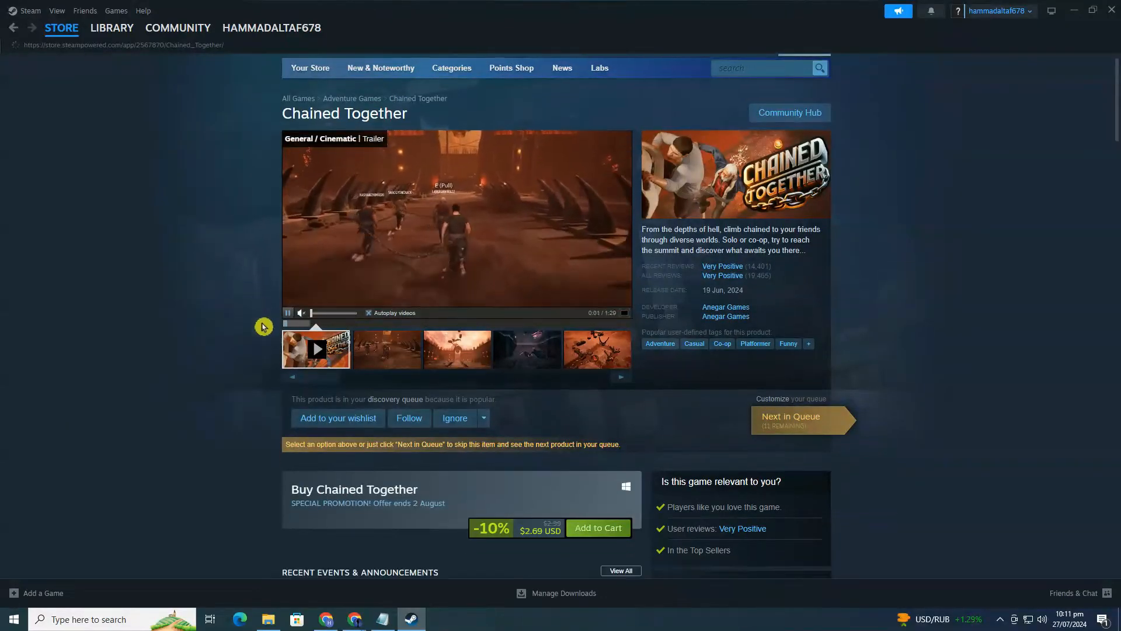
- Add Chained Together ($2.69) to the cart and proceed from the cart to checkout
{"action": "scroll", "scroll_direction": "down", "scroll_amount": 3}
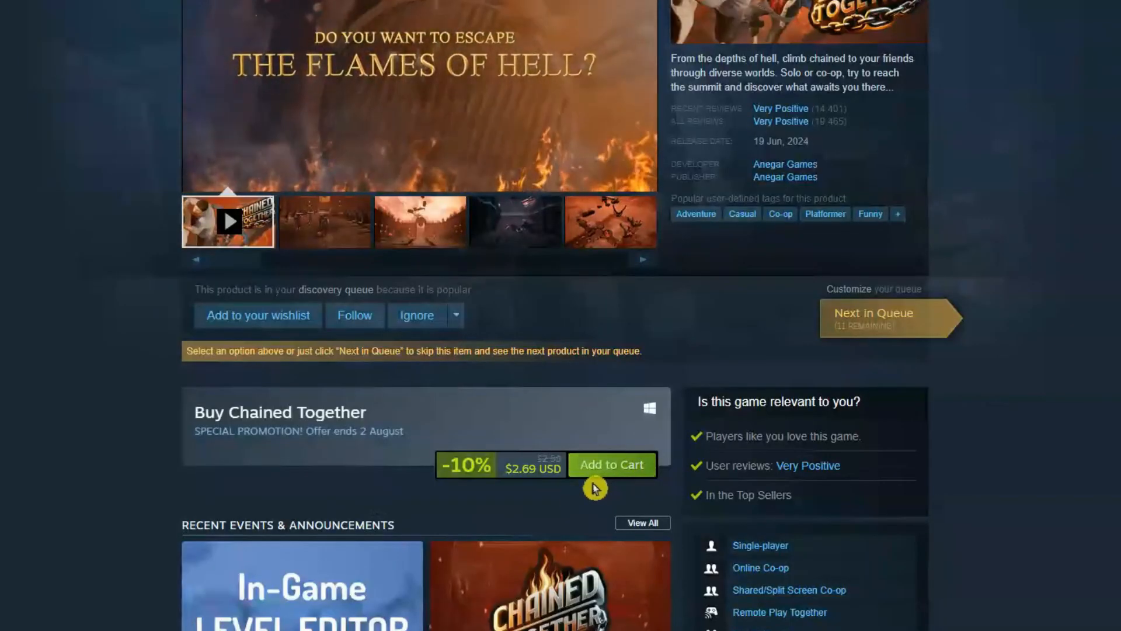
{"action": "left_click", "coordinate": [612, 464]}
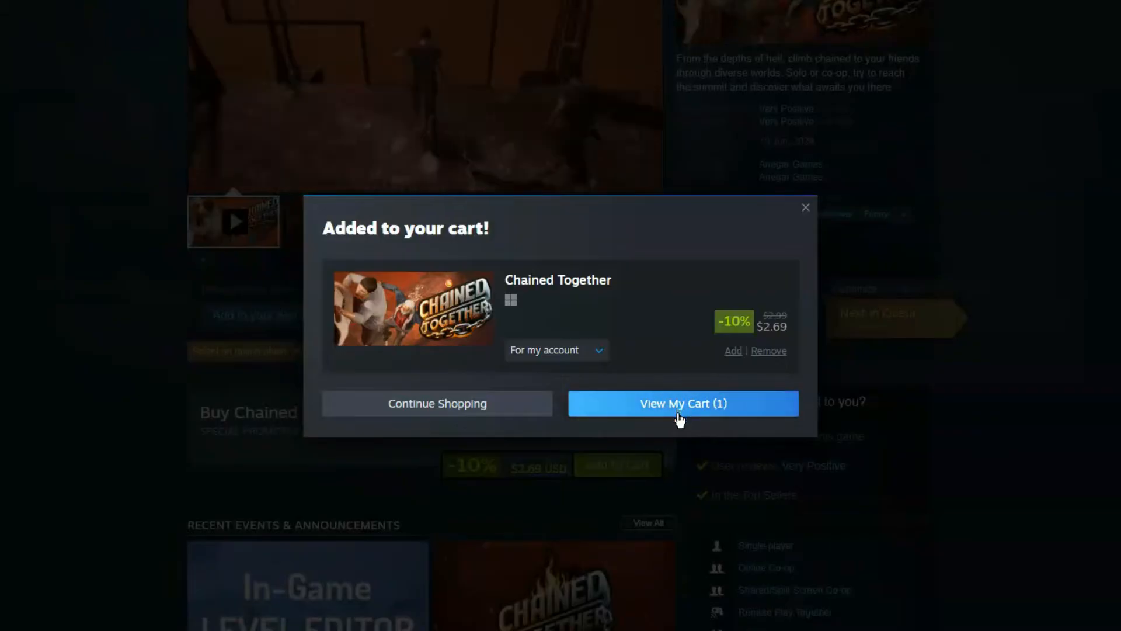
{"action": "left_click", "coordinate": [683, 403]}
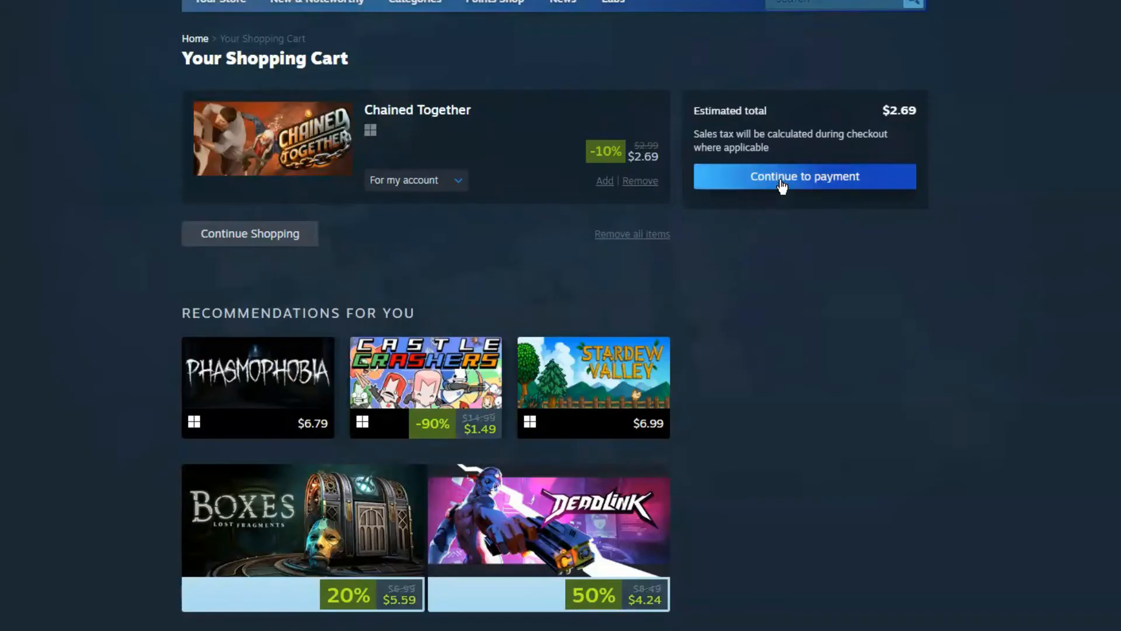
{"action": "left_click", "coordinate": [805, 176]}
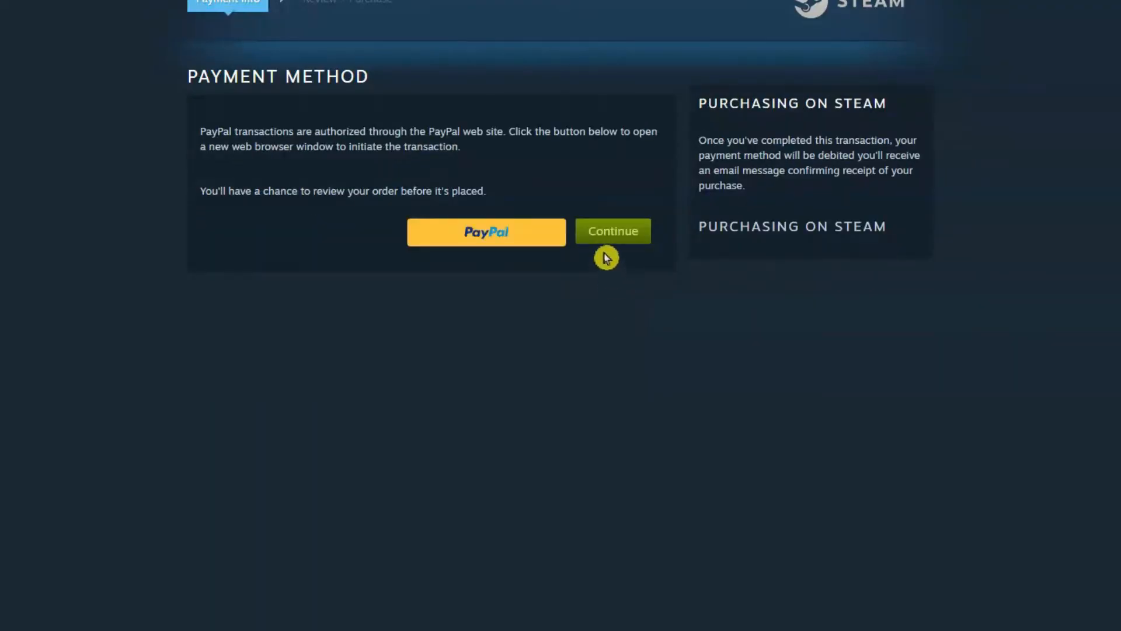
- Confirm PayPal as the payment method and launch the PayPal transaction window
{"action": "left_click", "coordinate": [612, 231]}
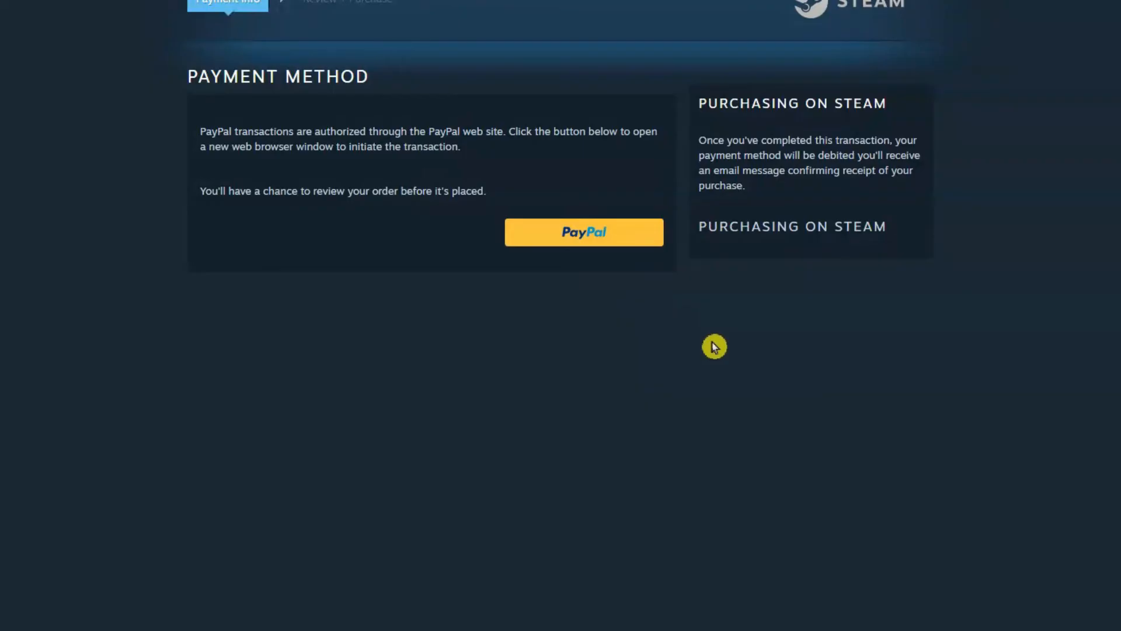
{"action": "left_click", "coordinate": [584, 232]}
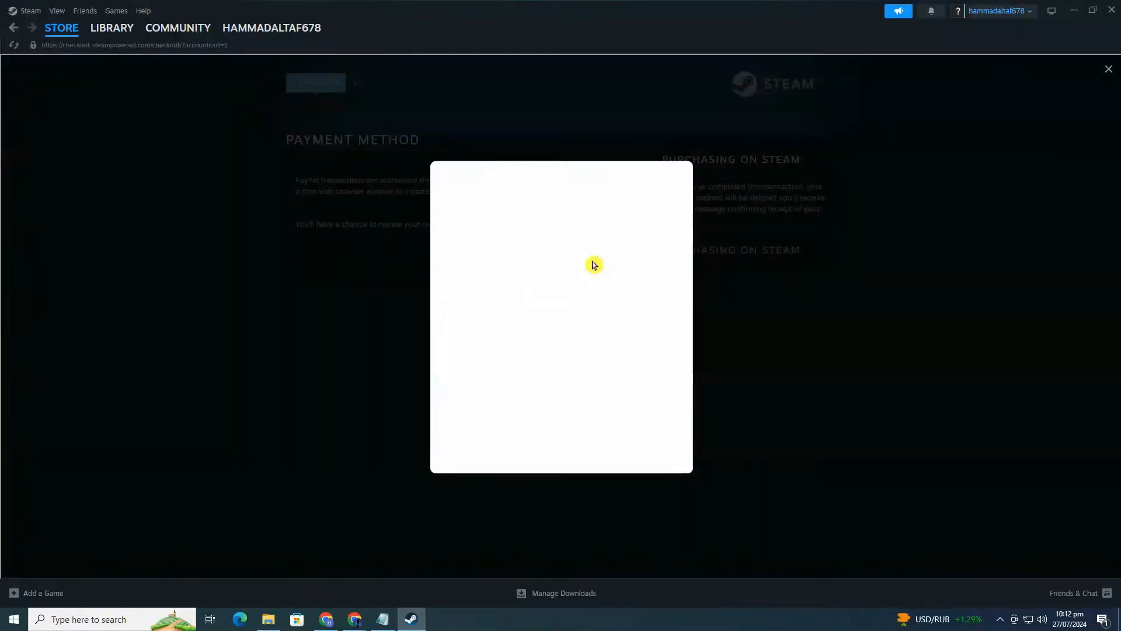